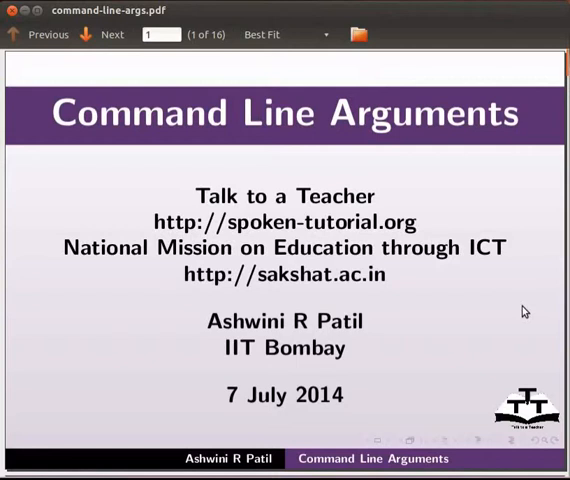
- Advance the Command Line Arguments slides from the title to the Prerequisites slide
{"action": "left_click", "coordinate": [111, 34]}
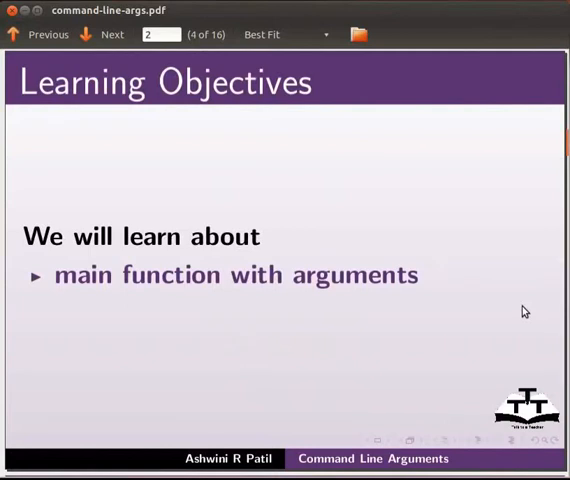
{"action": "left_click", "coordinate": [112, 34]}
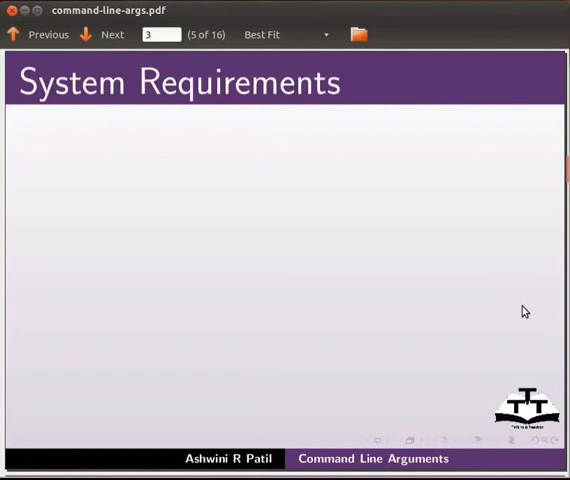
{"action": "left_click", "coordinate": [111, 34]}
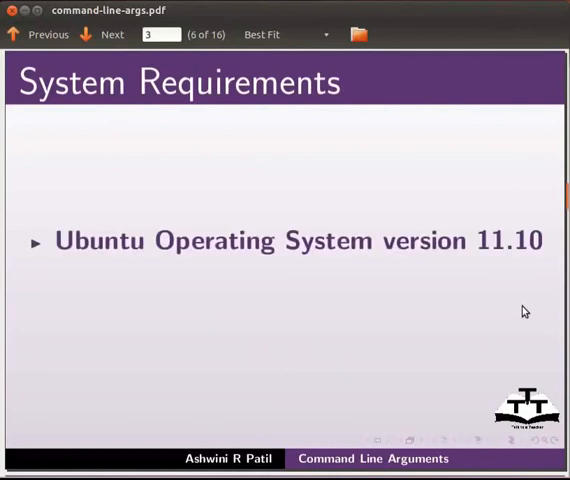
{"action": "mouse_move", "coordinate": [525, 180]}
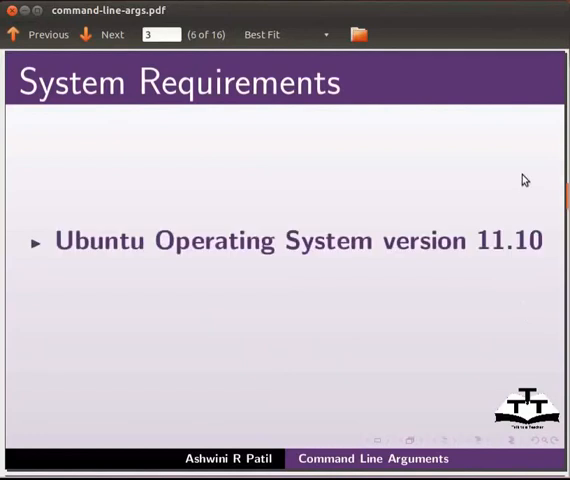
{"action": "left_click", "coordinate": [112, 34]}
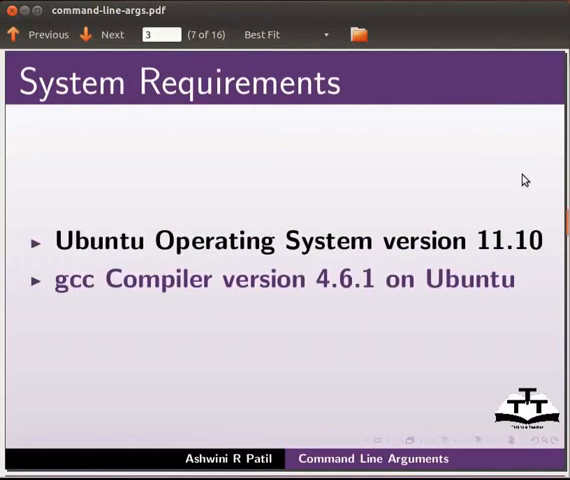
{"action": "left_click", "coordinate": [111, 34]}
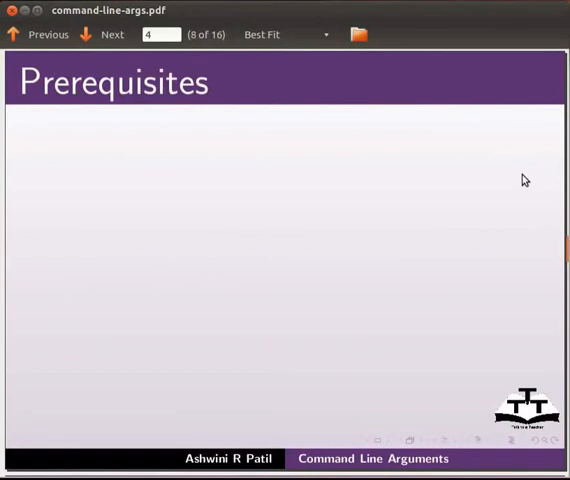
{"action": "left_click", "coordinate": [111, 34]}
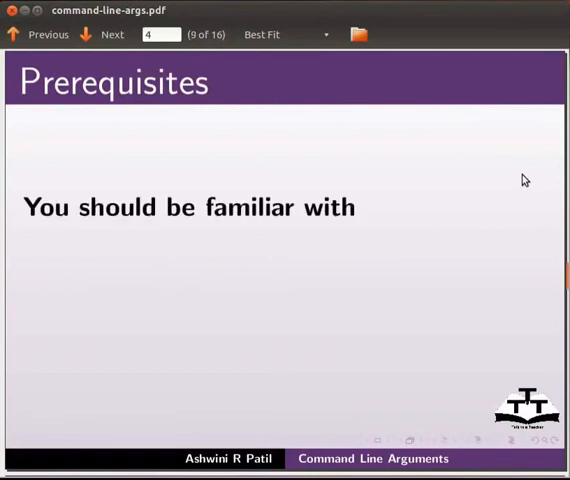
{"action": "left_click", "coordinate": [111, 34]}
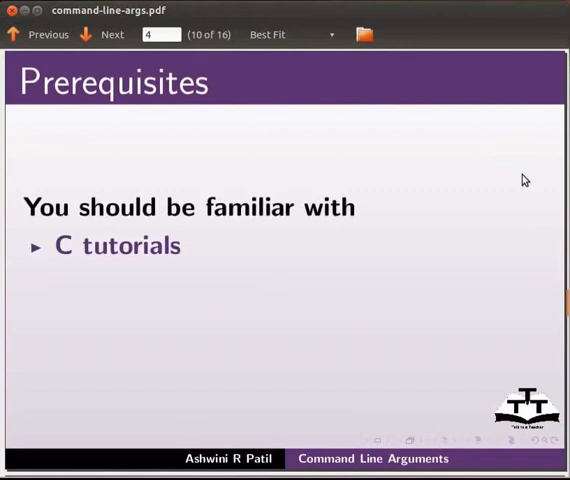
{"action": "left_click", "coordinate": [111, 34]}
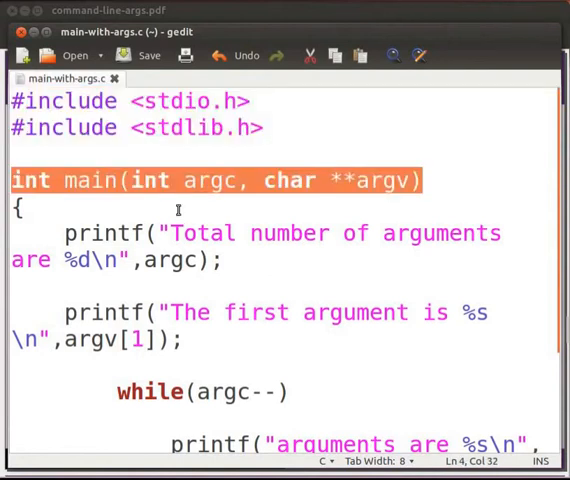
{"action": "mouse_move", "coordinate": [213, 205]}
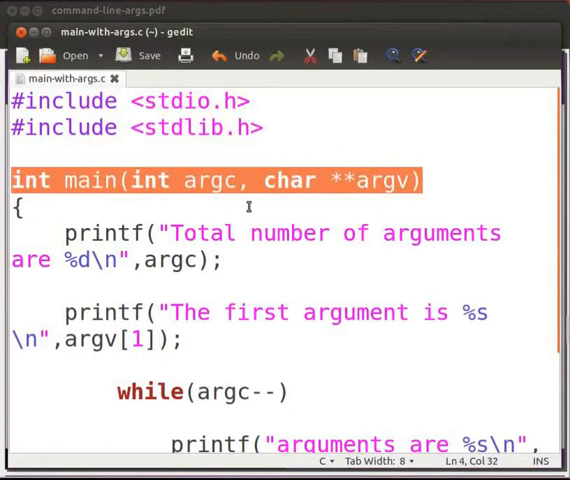
{"action": "mouse_move", "coordinate": [380, 203]}
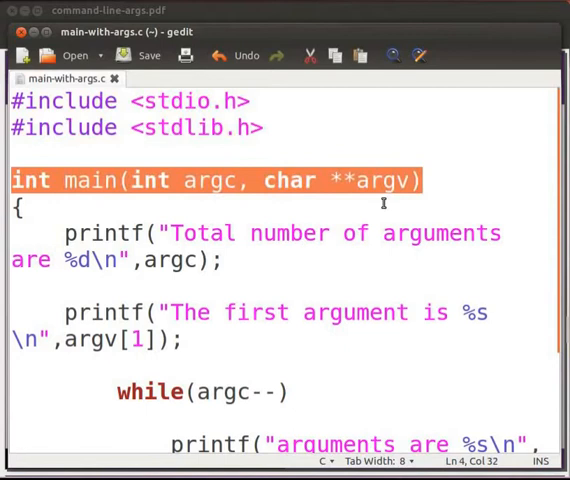
- Select the argc parameter in main(int argc, char **argv) in main-with-args.c
{"action": "double_click", "coordinate": [210, 180]}
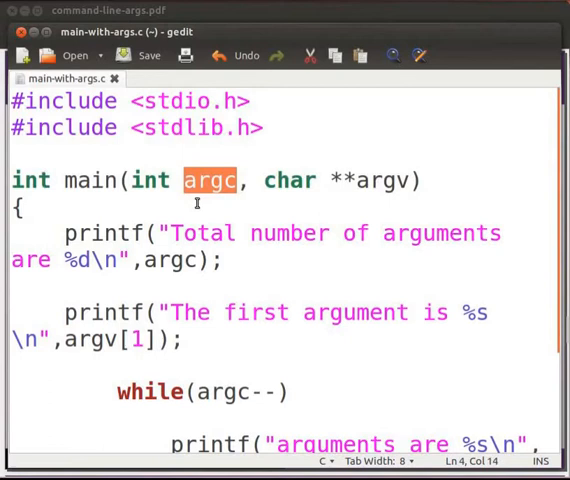
{"action": "double_click", "coordinate": [370, 180]}
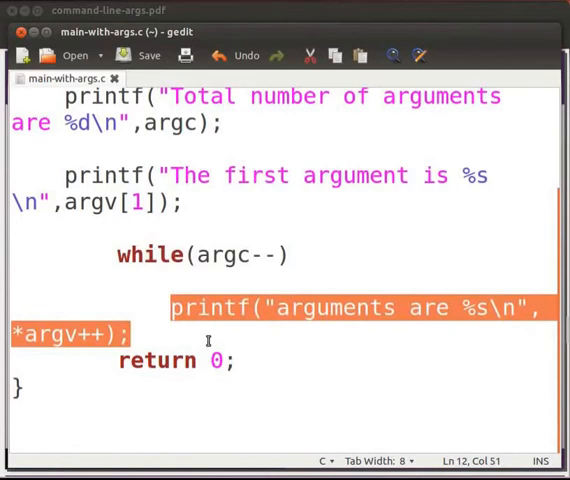
{"action": "left_click", "coordinate": [165, 360]}
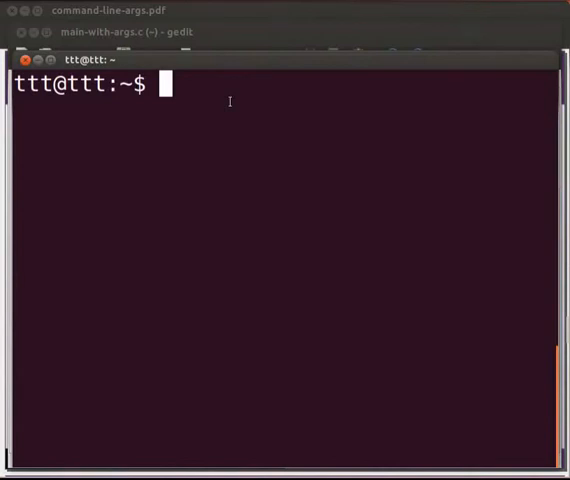
- Compile main-with-args.c with gcc into an executable named args
{"action": "type", "text": "gcc"}
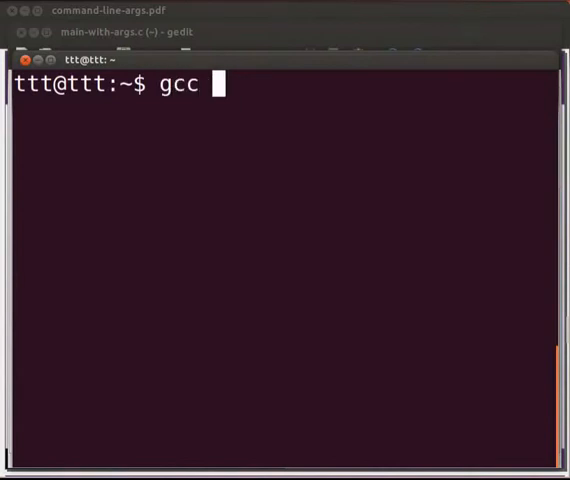
{"action": "type", "text": "main-with-args.c"}
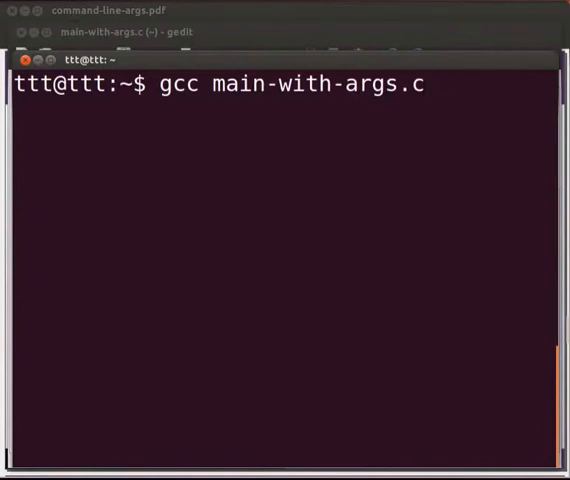
{"action": "type", "text": "-o"}
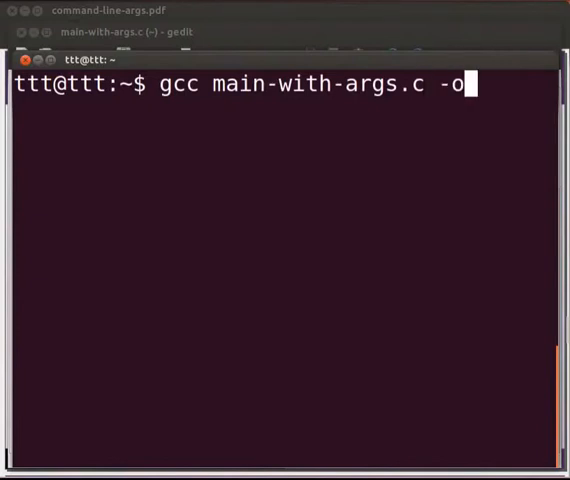
{"action": "type", "text": "args"}
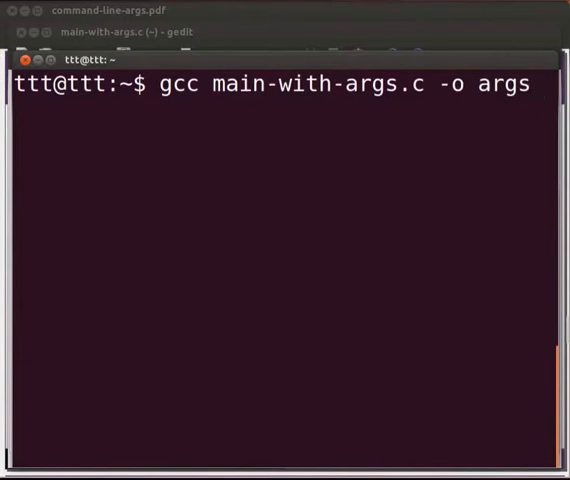
- Run ./args without arguments, reporting 1 argument
{"action": "type", "text": "."}
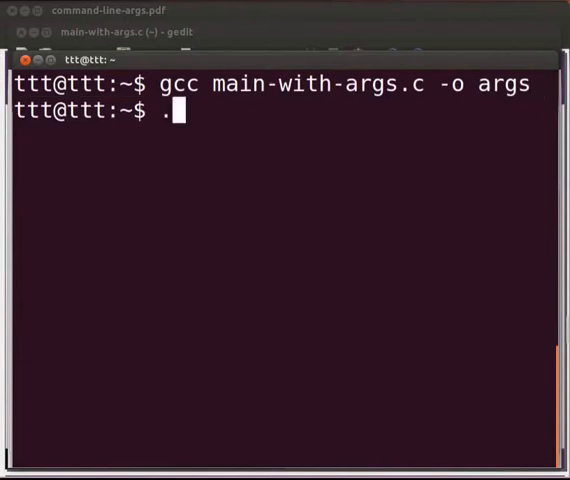
{"action": "type", "text": "/args"}
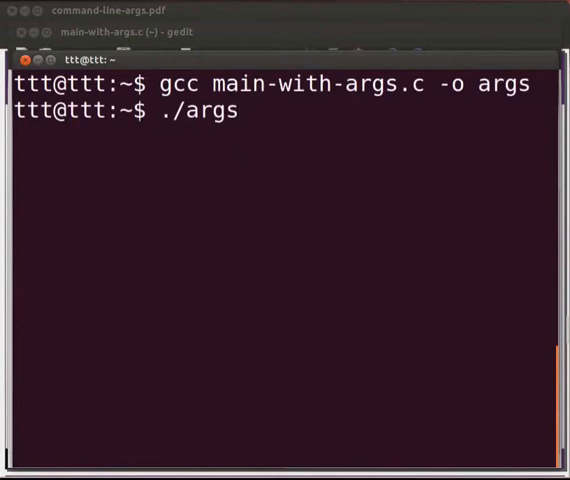
{"action": "key", "text": "Return"}
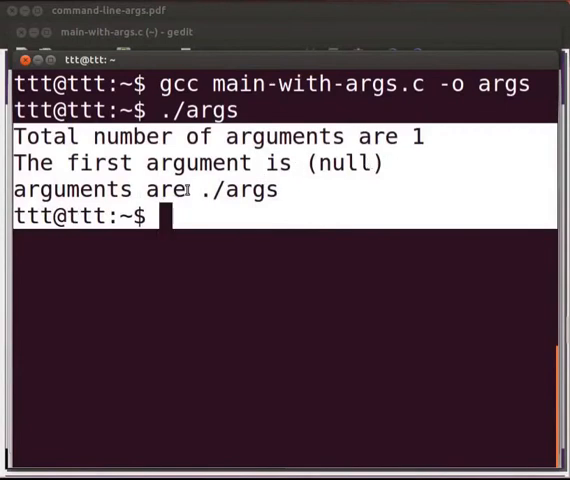
{"action": "mouse_move", "coordinate": [293, 175]}
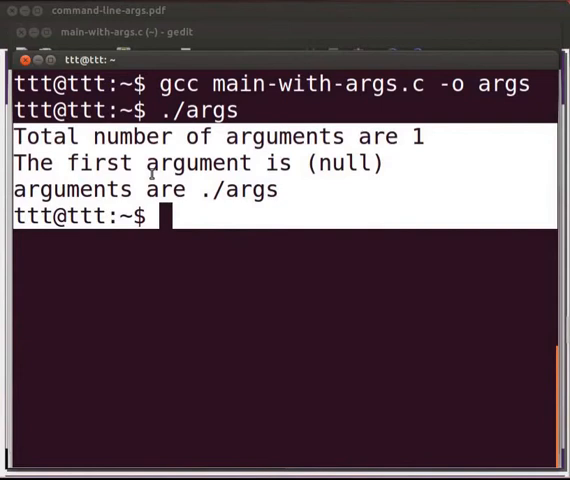
{"action": "mouse_move", "coordinate": [101, 211]}
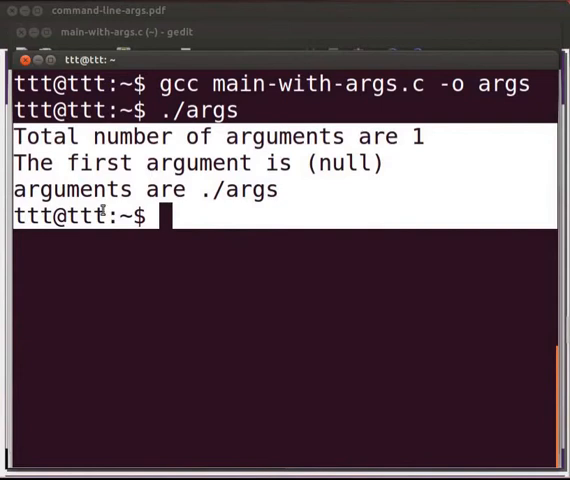
{"action": "mouse_move", "coordinate": [205, 213]}
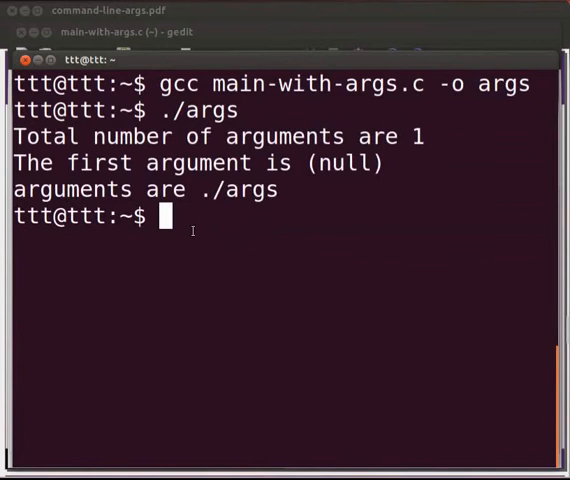
- Run ./args Sunday Monday Tuesday, reporting 4 arguments and each one listed
{"action": "type", "text": "./args"}
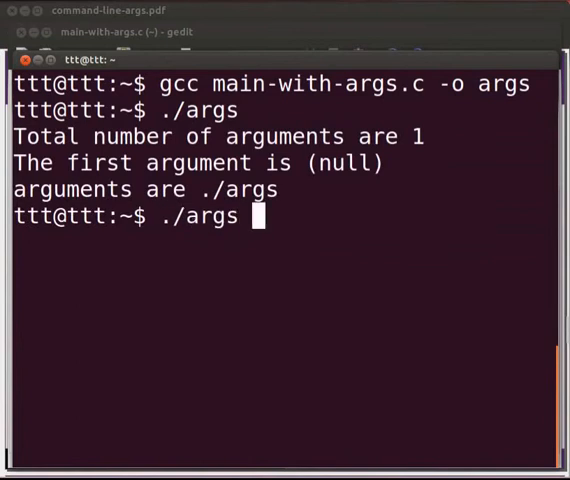
{"action": "type", "text": "Sunda"}
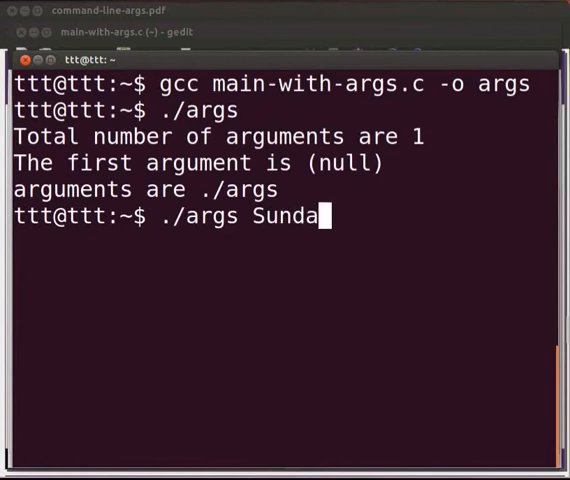
{"action": "type", "text": "y Monda"}
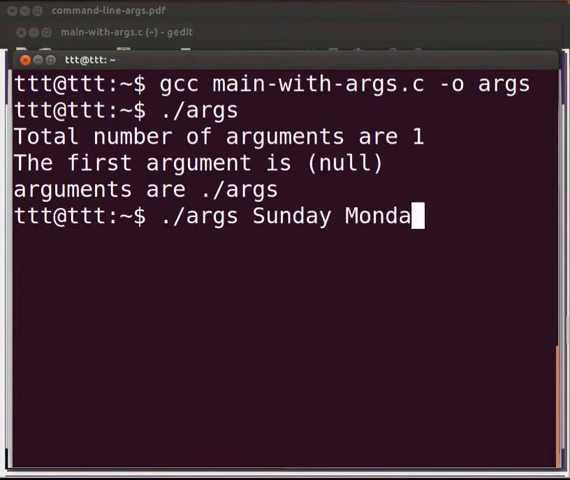
{"action": "type", "text": "y Tuesday"}
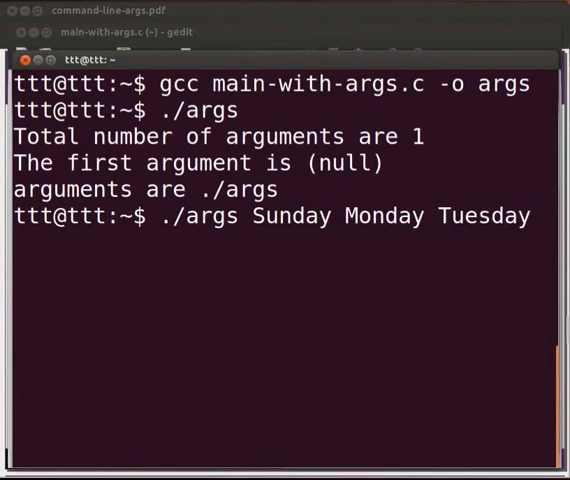
{"action": "key", "text": "Return"}
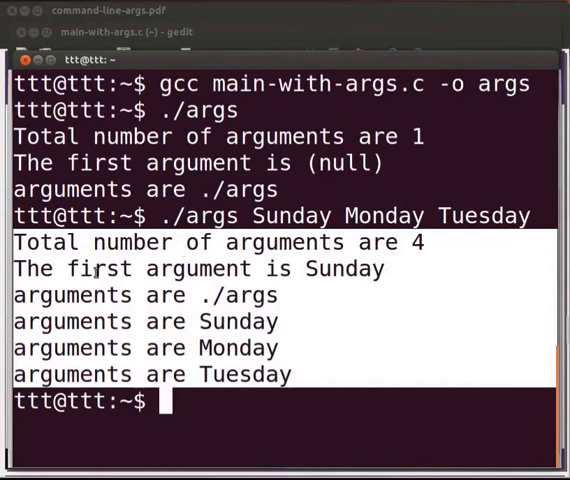
{"action": "mouse_move", "coordinate": [410, 283]}
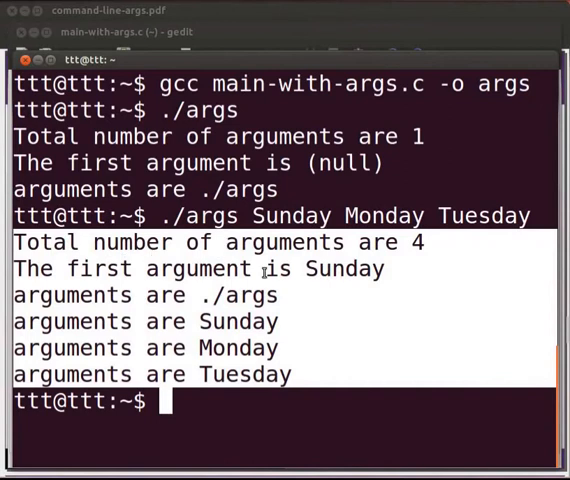
{"action": "mouse_move", "coordinate": [420, 268]}
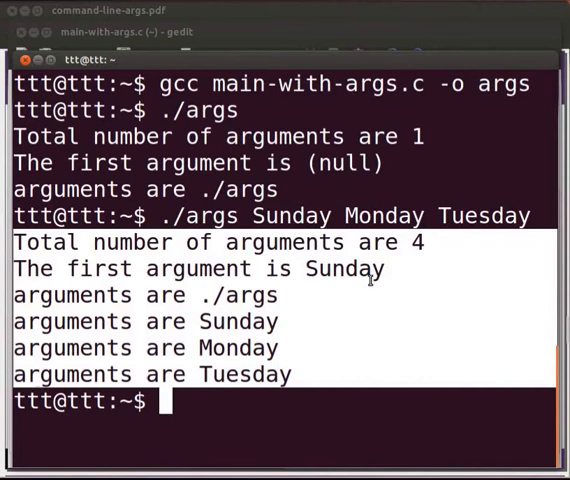
{"action": "mouse_move", "coordinate": [160, 305]}
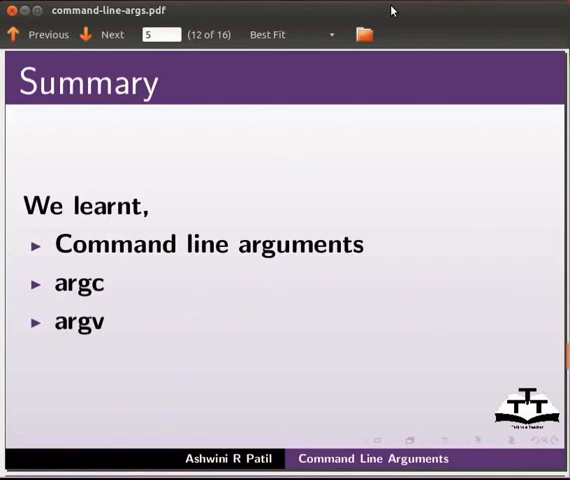
- Advance through Assignment, Spoken Tutorial Project and Workshops slides to Acknowledgements, 16 of 16
{"action": "left_click", "coordinate": [111, 34]}
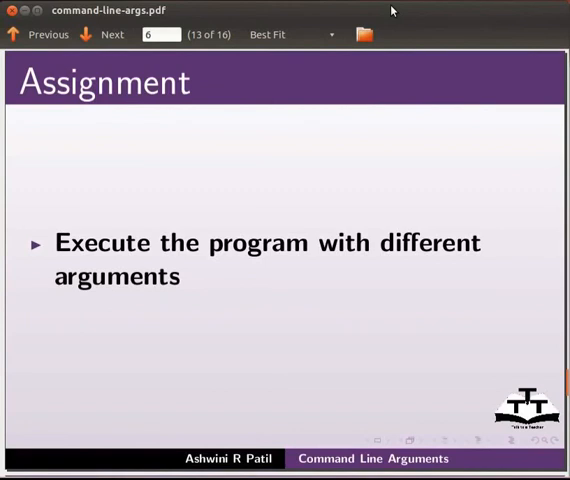
{"action": "left_click", "coordinate": [112, 34]}
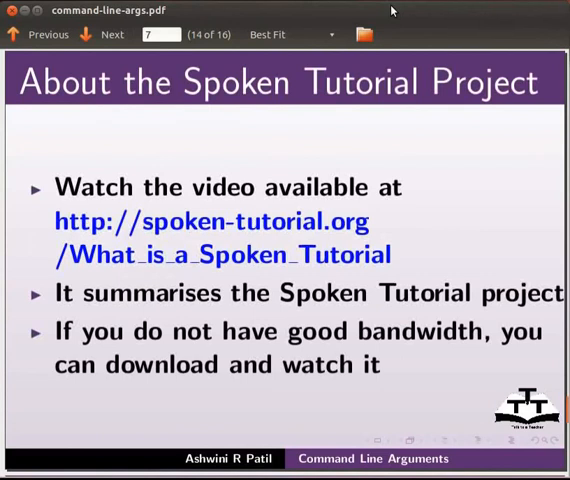
{"action": "left_click", "coordinate": [104, 34]}
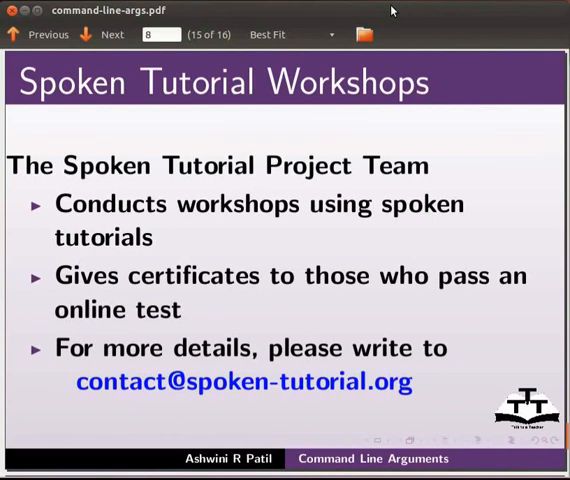
{"action": "left_click", "coordinate": [104, 34]}
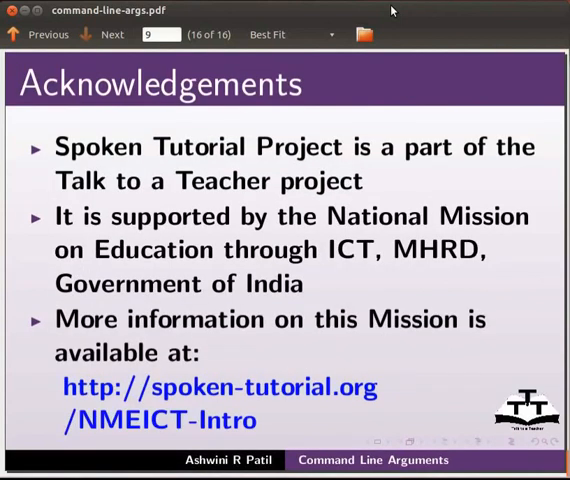